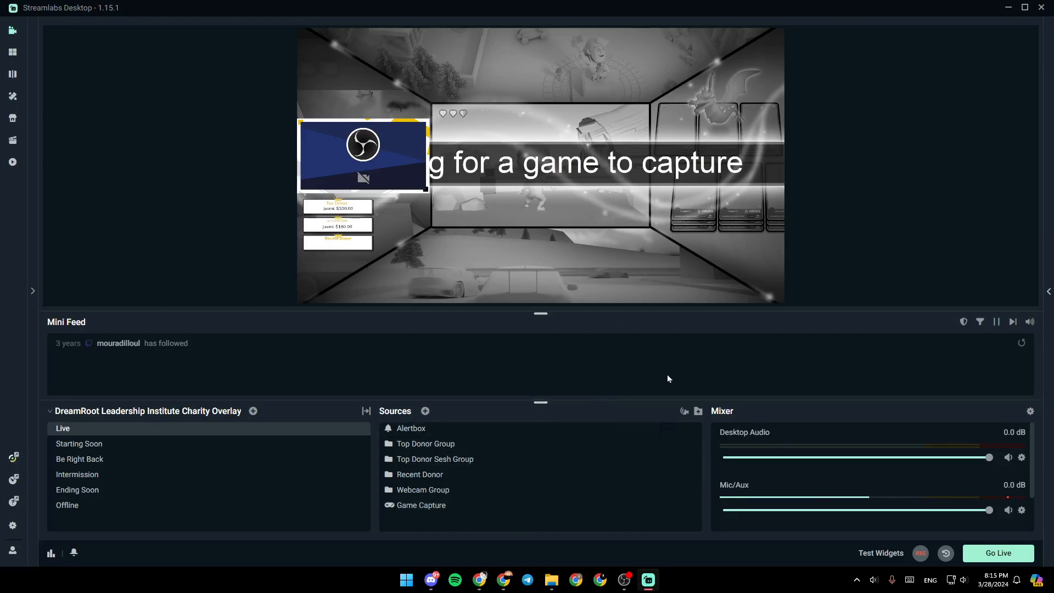
pyautogui.moveTo(77, 490)
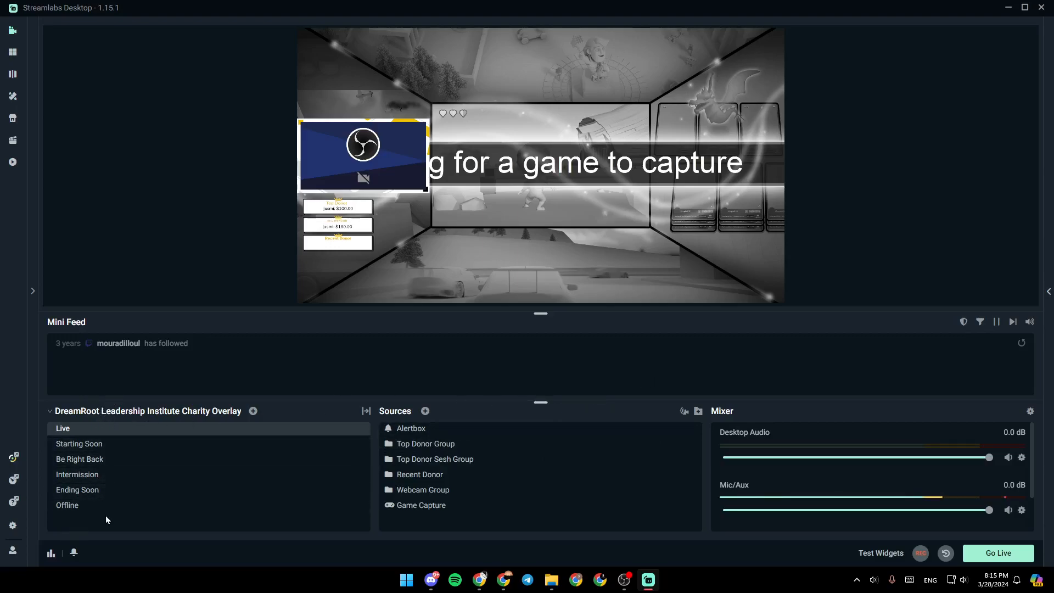
pyautogui.moveTo(253, 411)
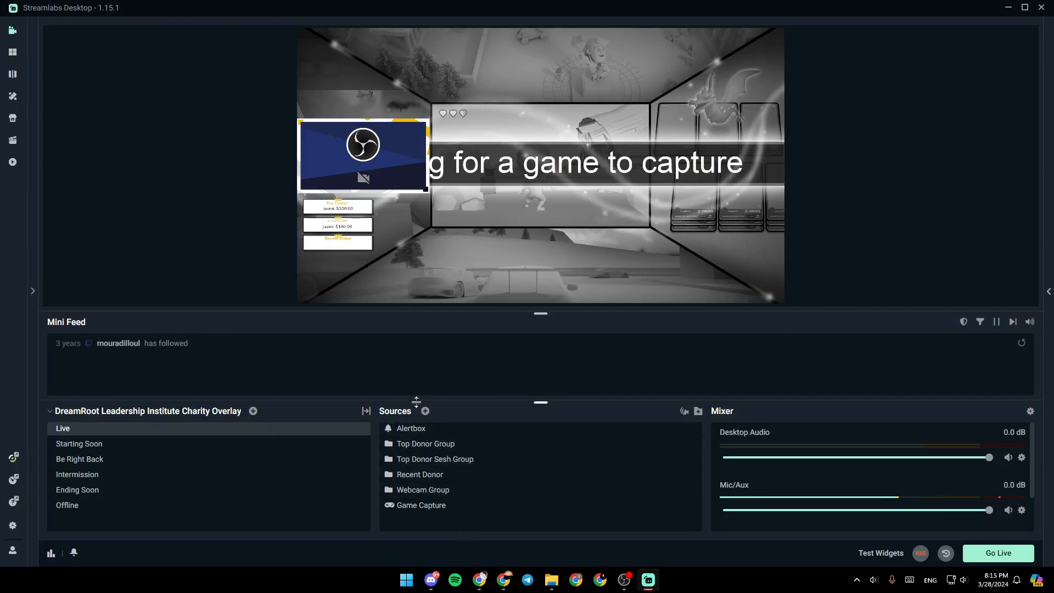
pyautogui.moveTo(425, 410)
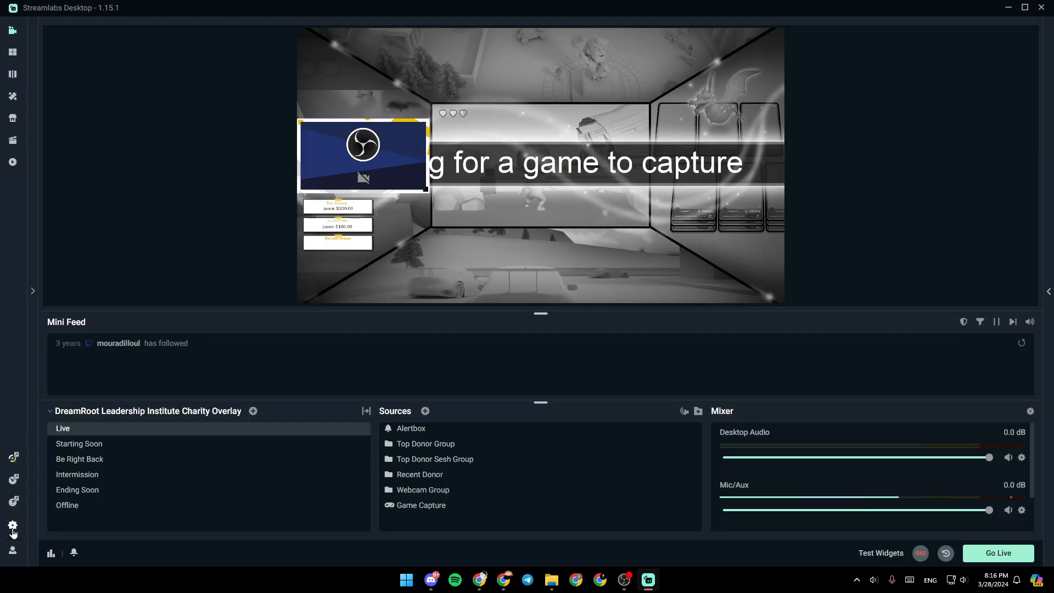
# Bring up Streamlabs Desktop's Settings window from the lower-left gear icon.
pyautogui.click(12, 525)
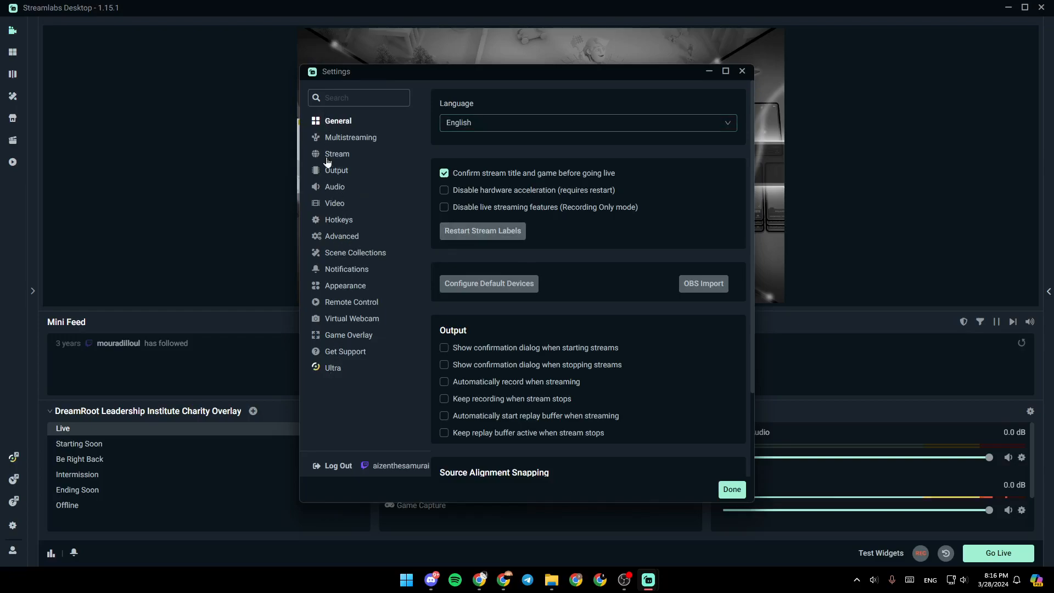
pyautogui.moveTo(469, 142)
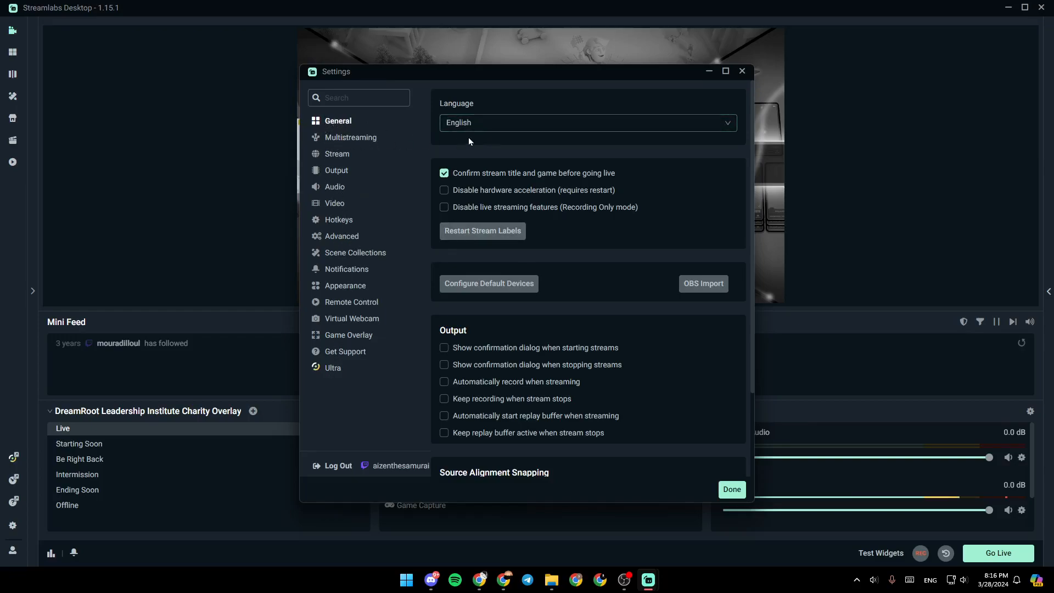
# Switch Settings to the Stream page listing Twitch and the other destinations.
pyautogui.click(337, 153)
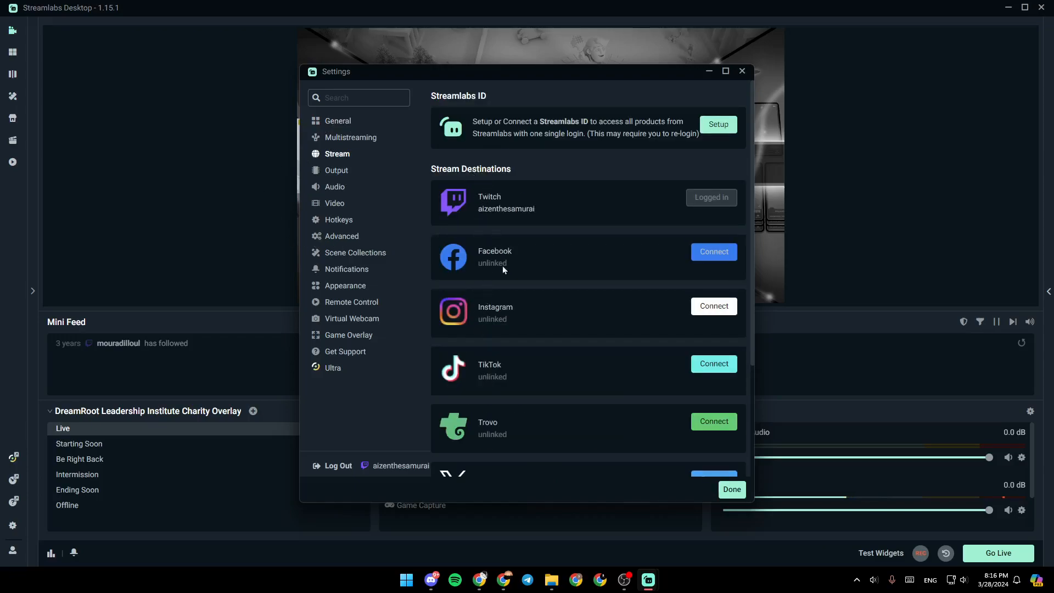
pyautogui.moveTo(538, 303)
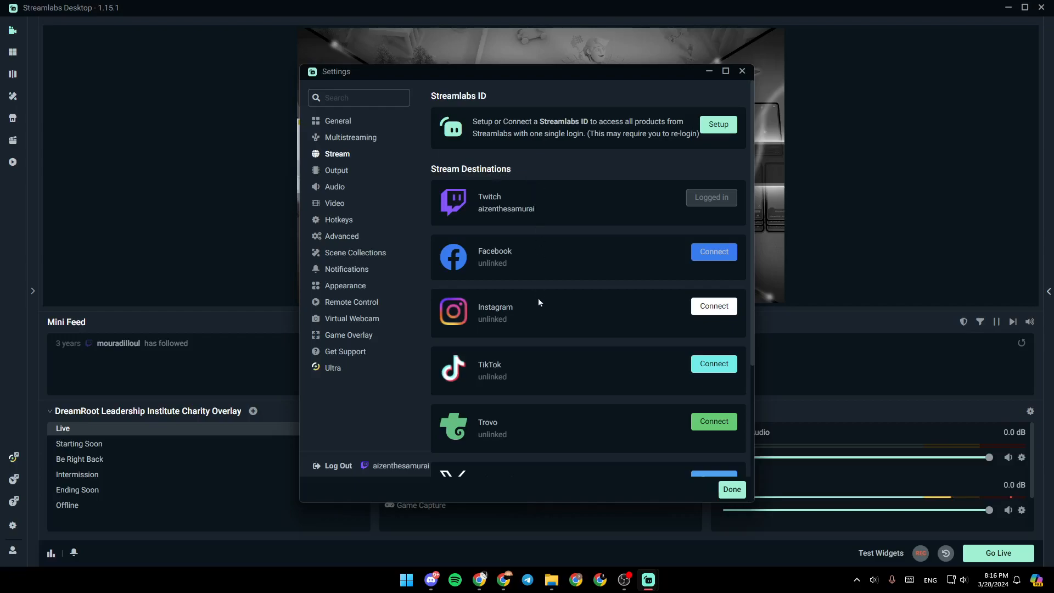
pyautogui.moveTo(498, 218)
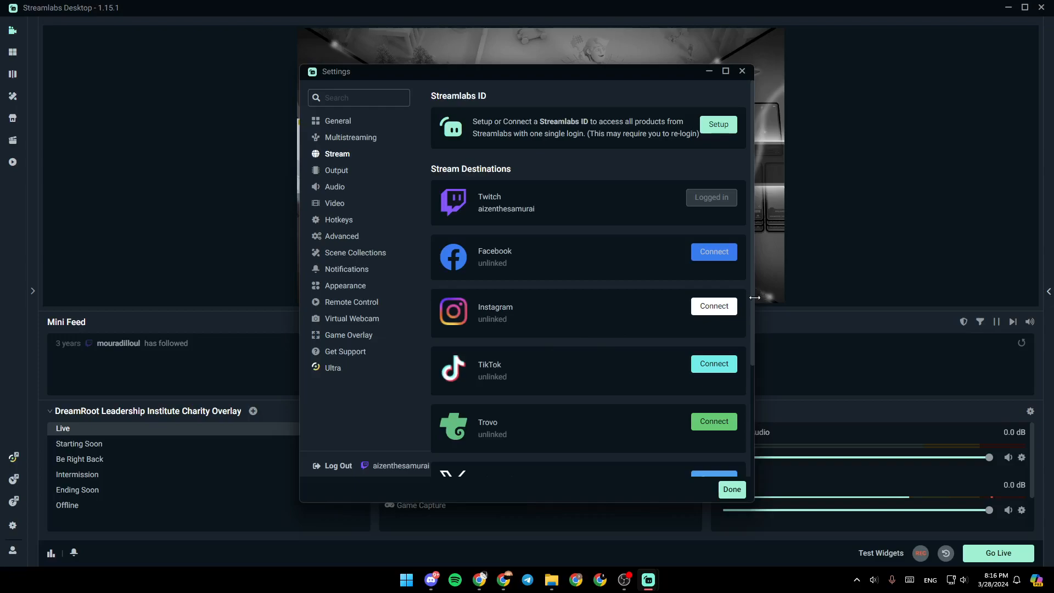
# Scroll the Stream page down to the Add Destination option for custom ingest.
pyautogui.scroll(-3)
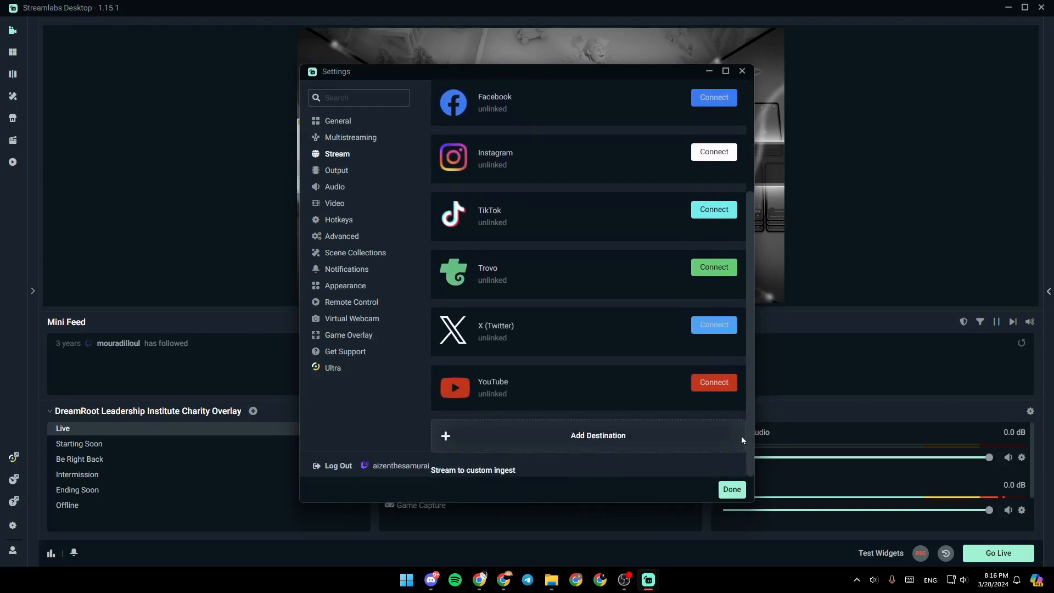
pyautogui.moveTo(753, 408)
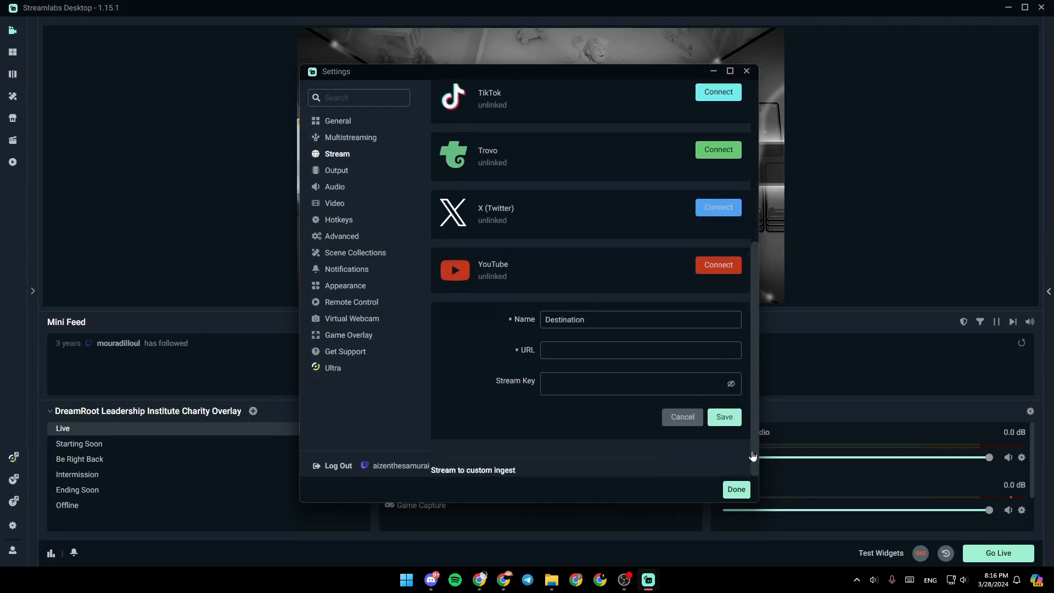
# Name the custom destination 'tutorial destination', leaving URL and Stream Key fields empty and selected.
pyautogui.click(639, 319)
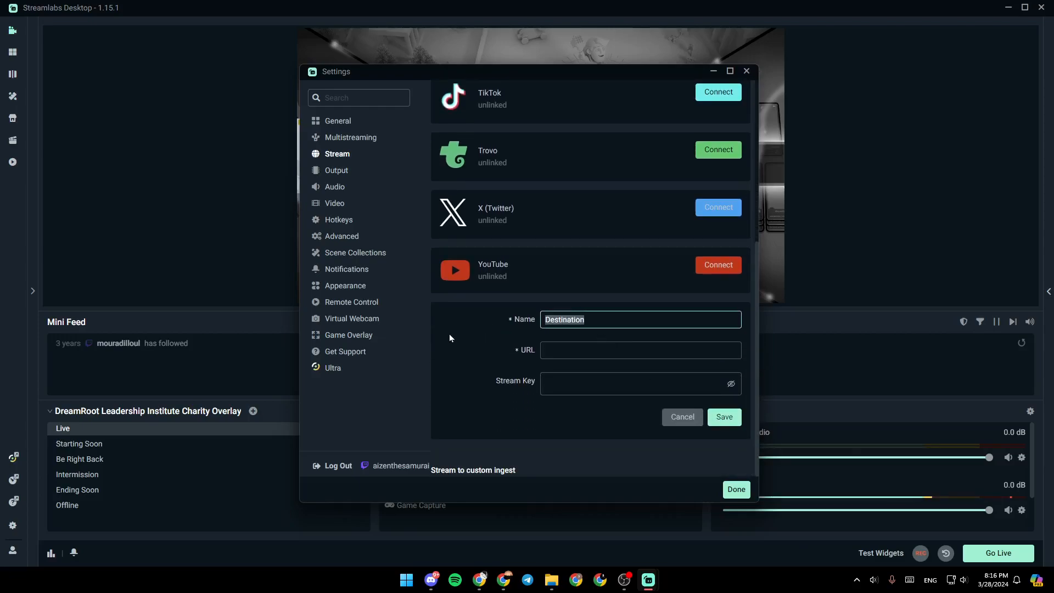
pyautogui.write('tutoriasl')
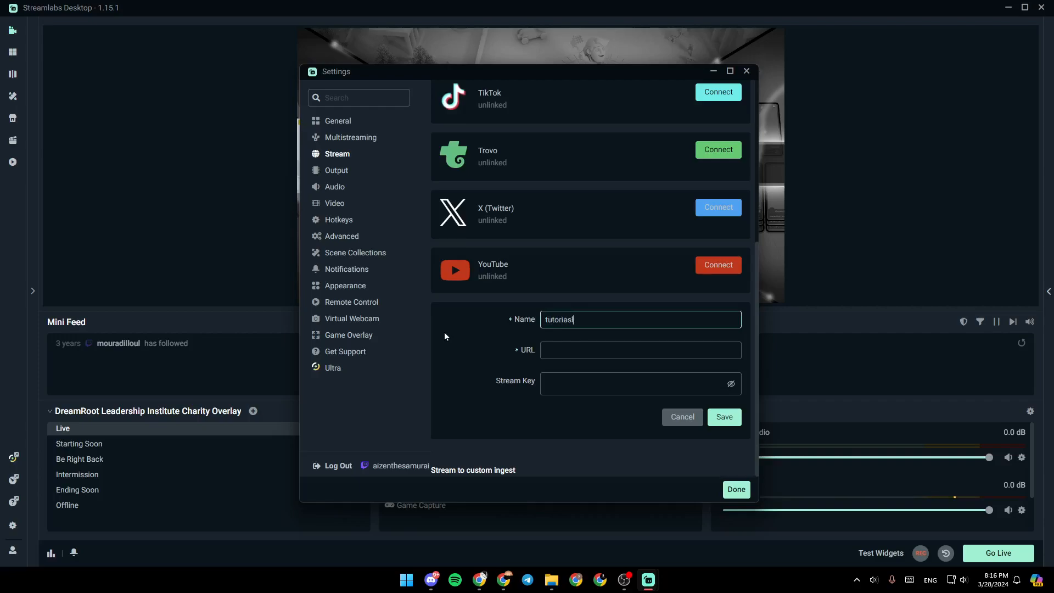
pyautogui.press('Backspace')
pyautogui.write('l destinatio')
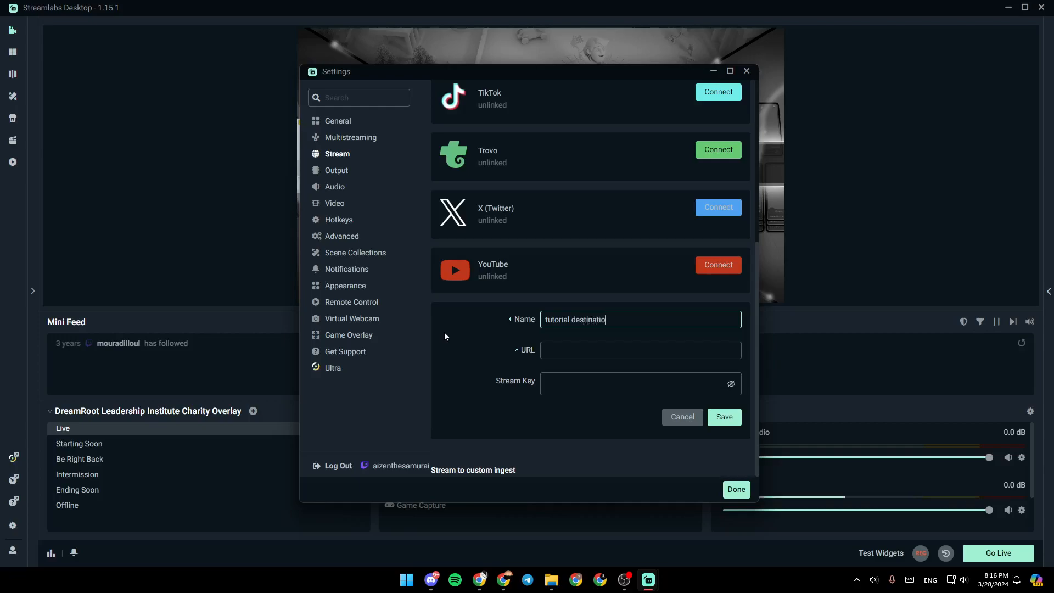
pyautogui.click(640, 349)
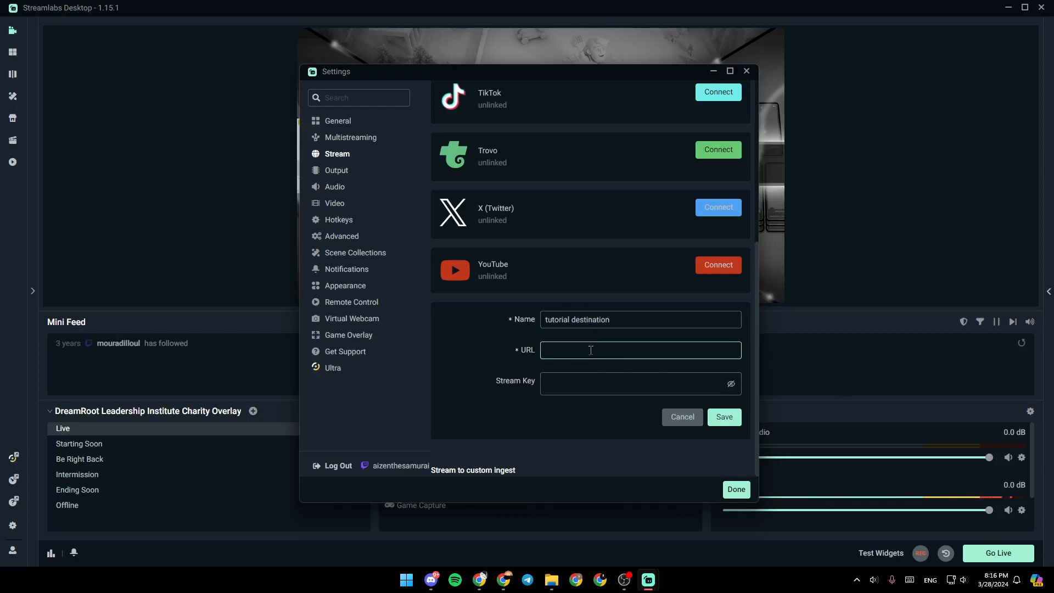
pyautogui.click(639, 383)
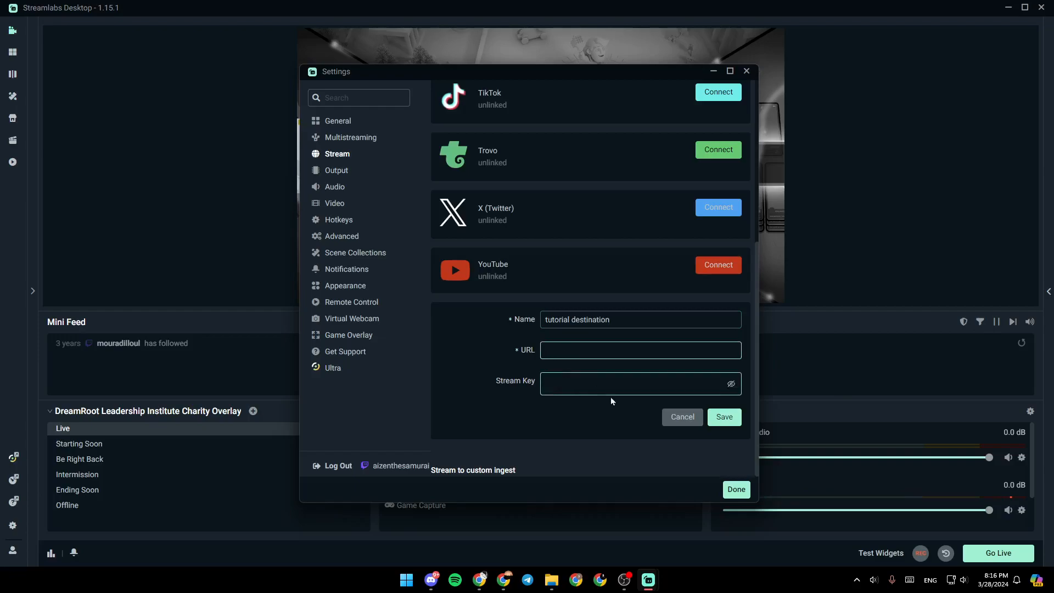
pyautogui.click(639, 383)
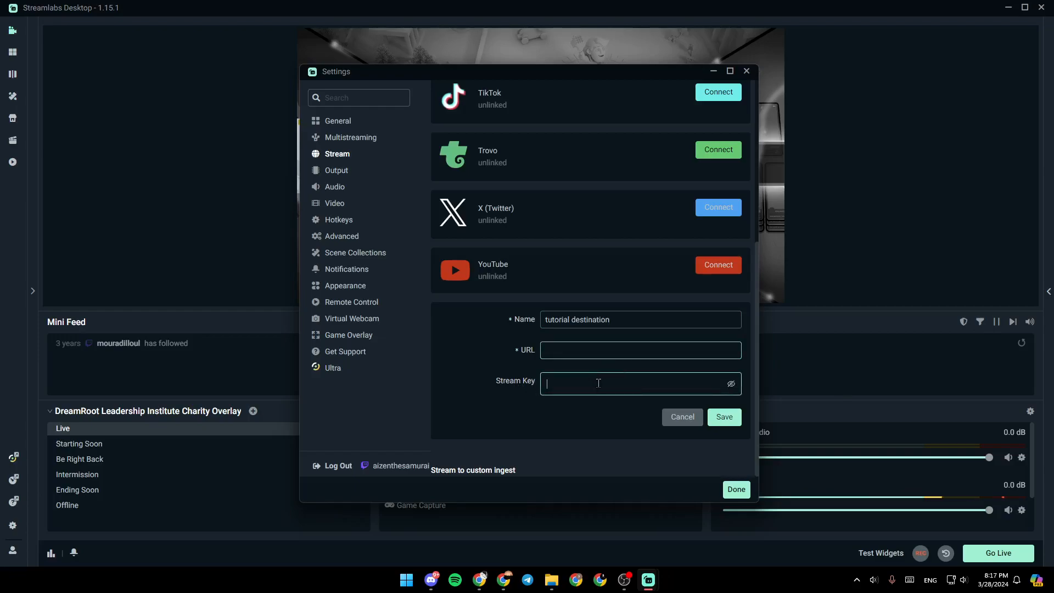